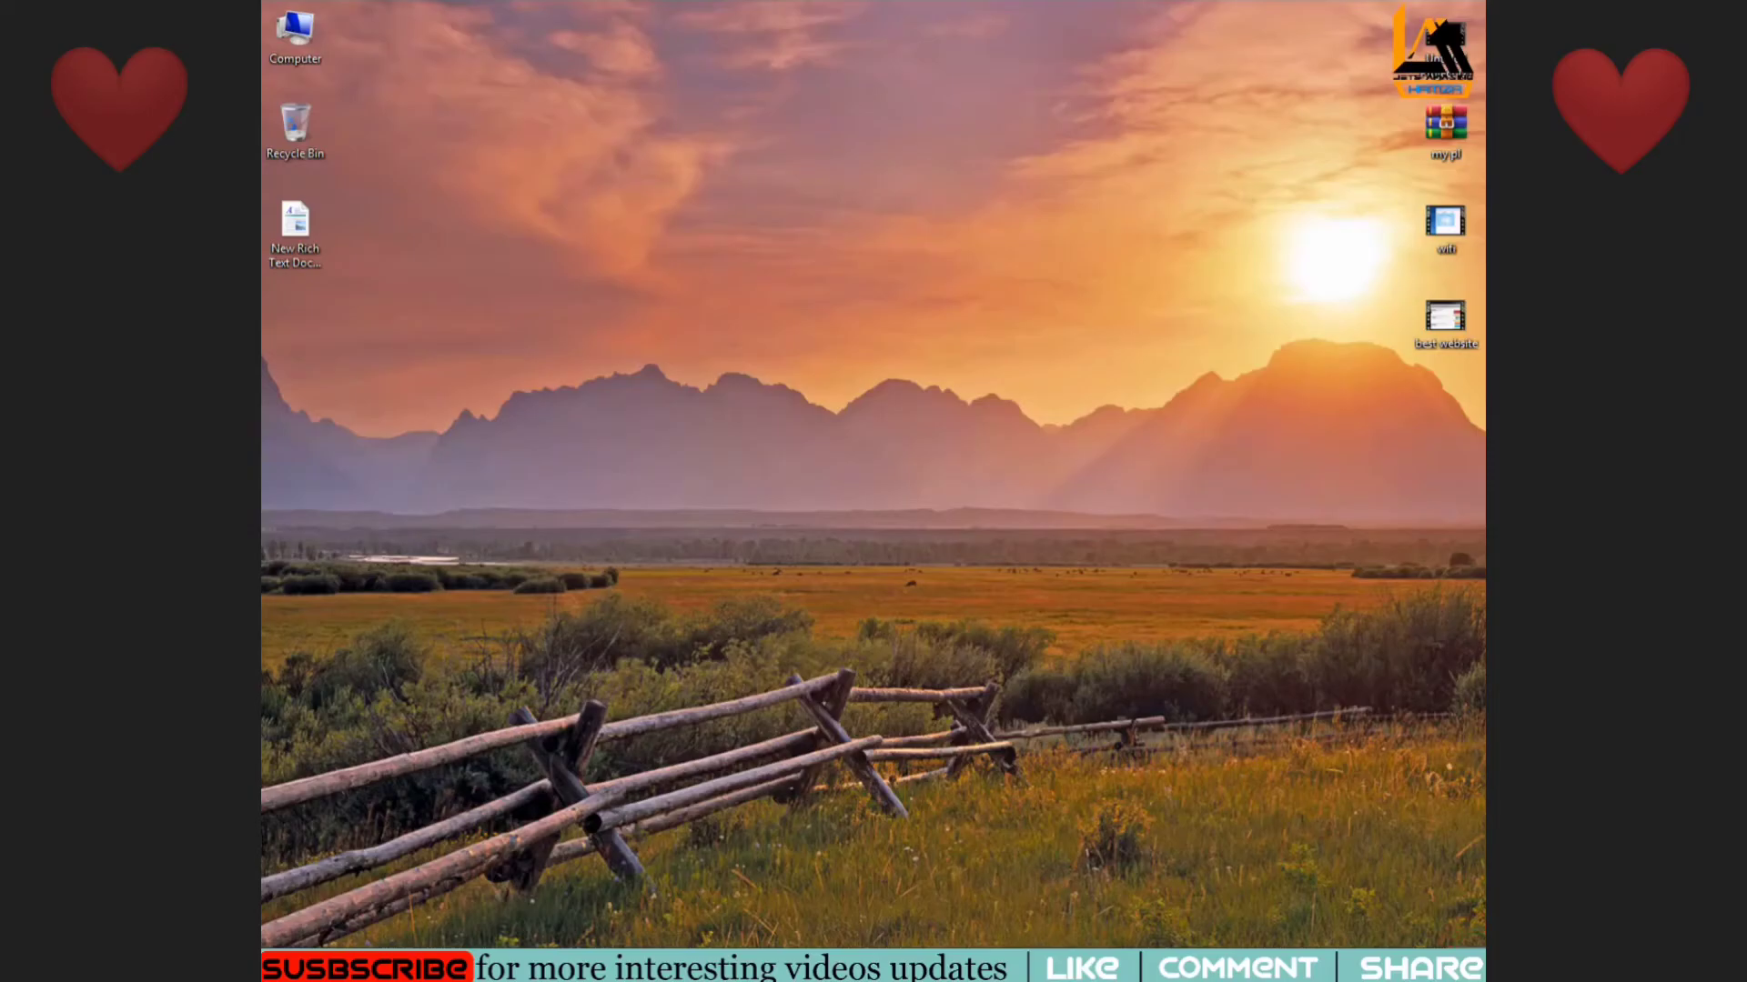
- Bring up the context menu over the illustrator 2020 search results page
right_click(786, 405)
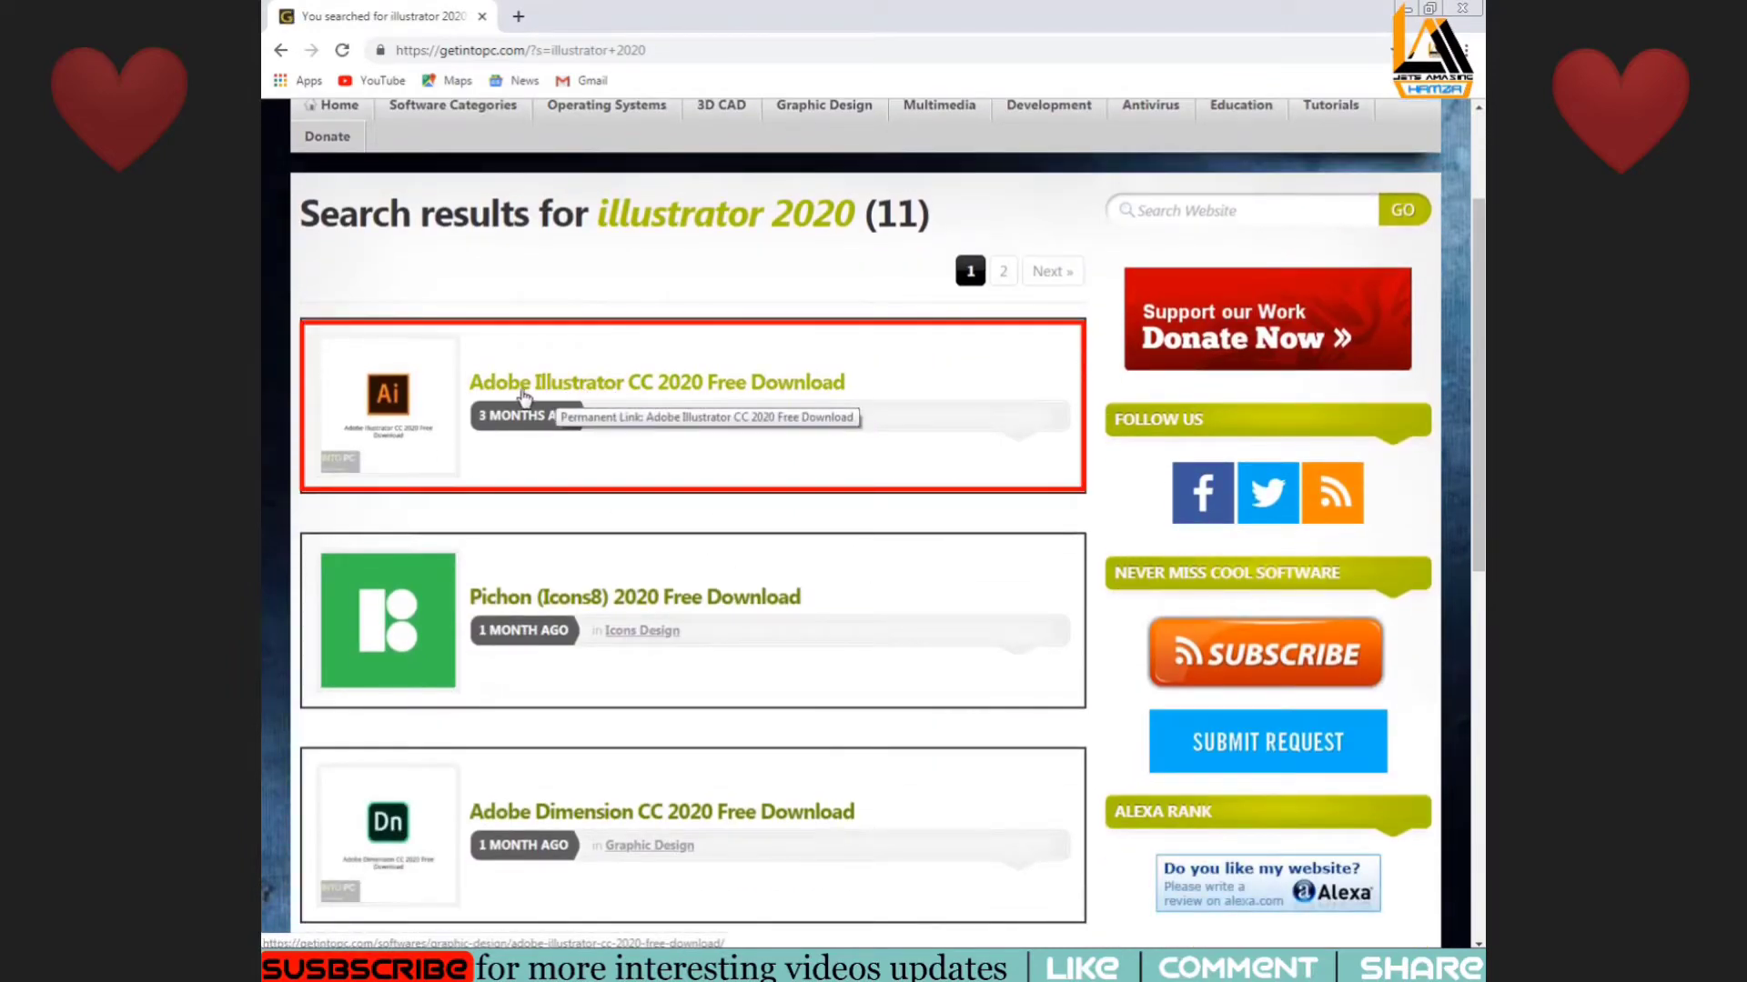
click(657, 382)
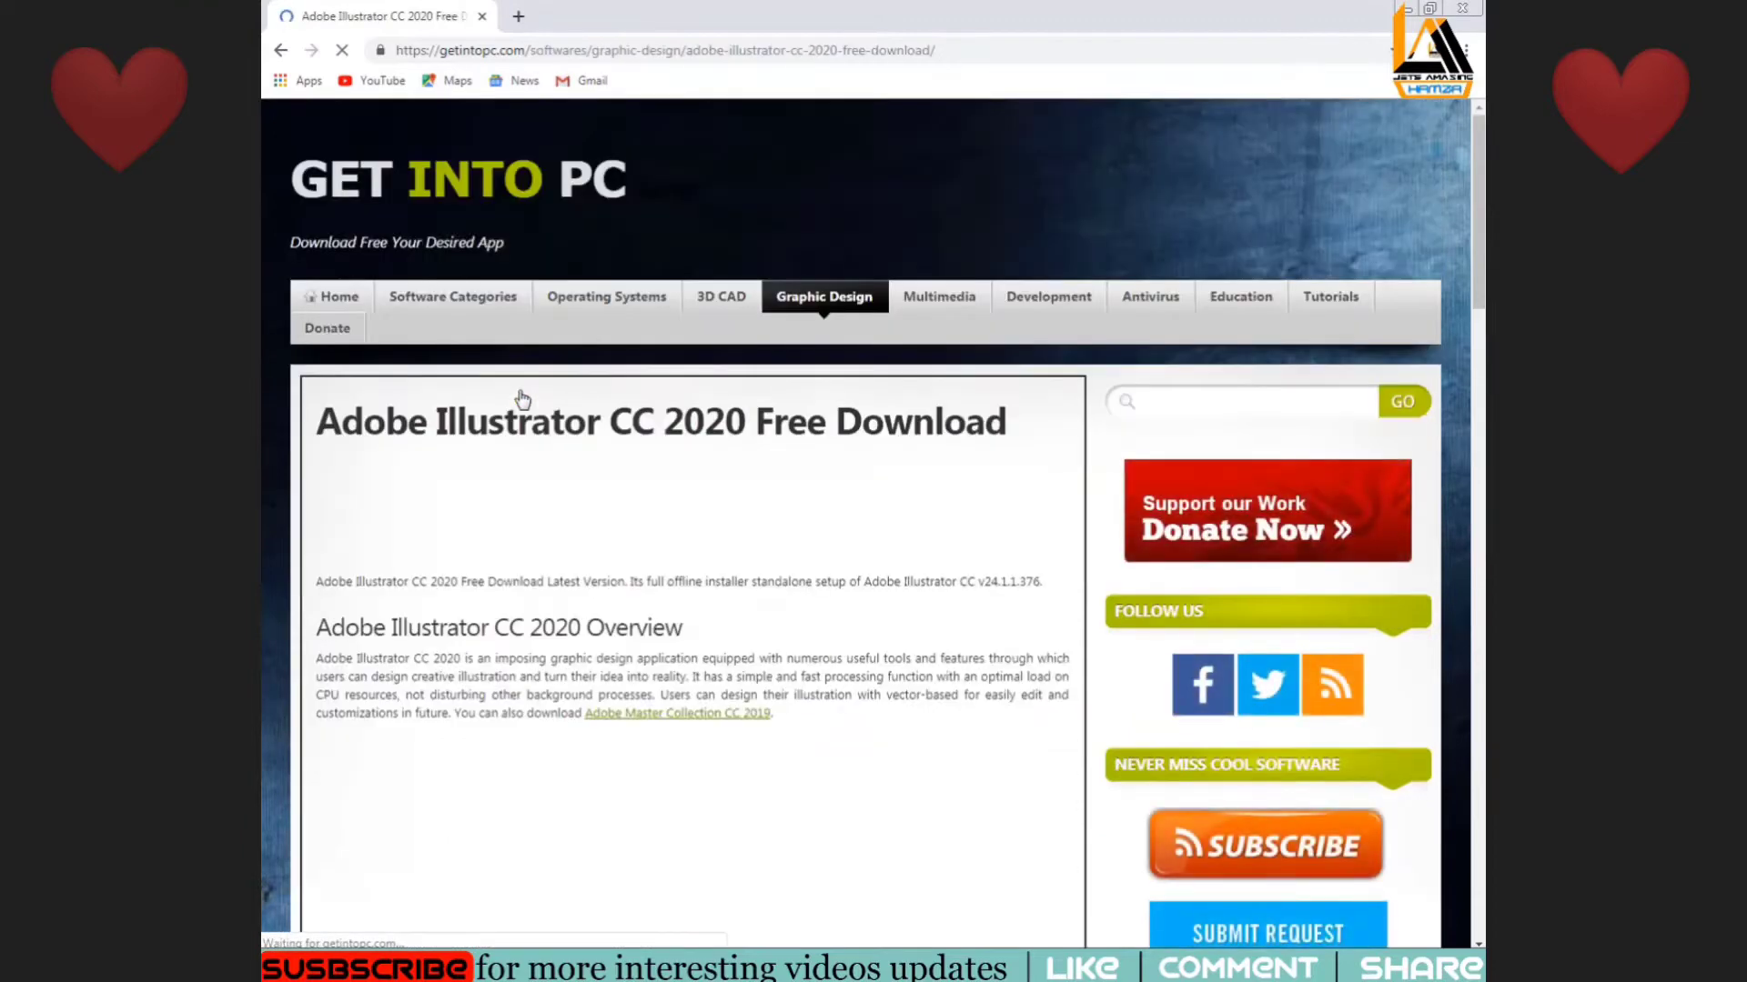
scroll(down, 3)
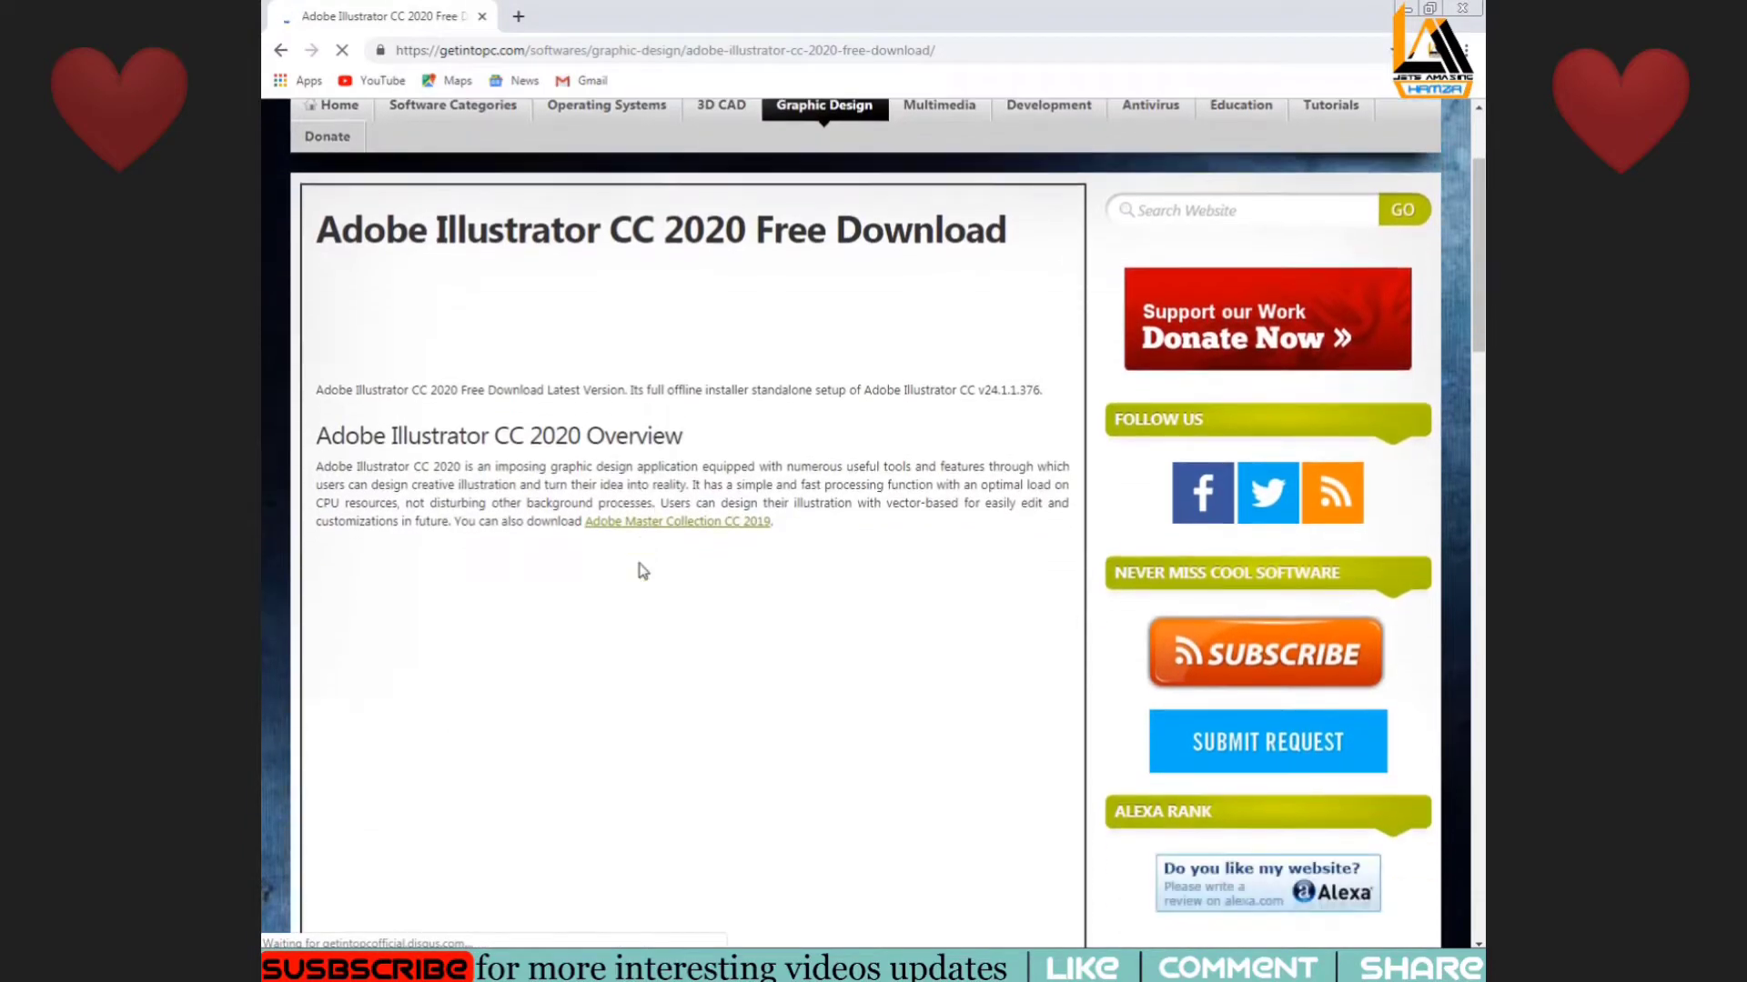
scroll(down, 3)
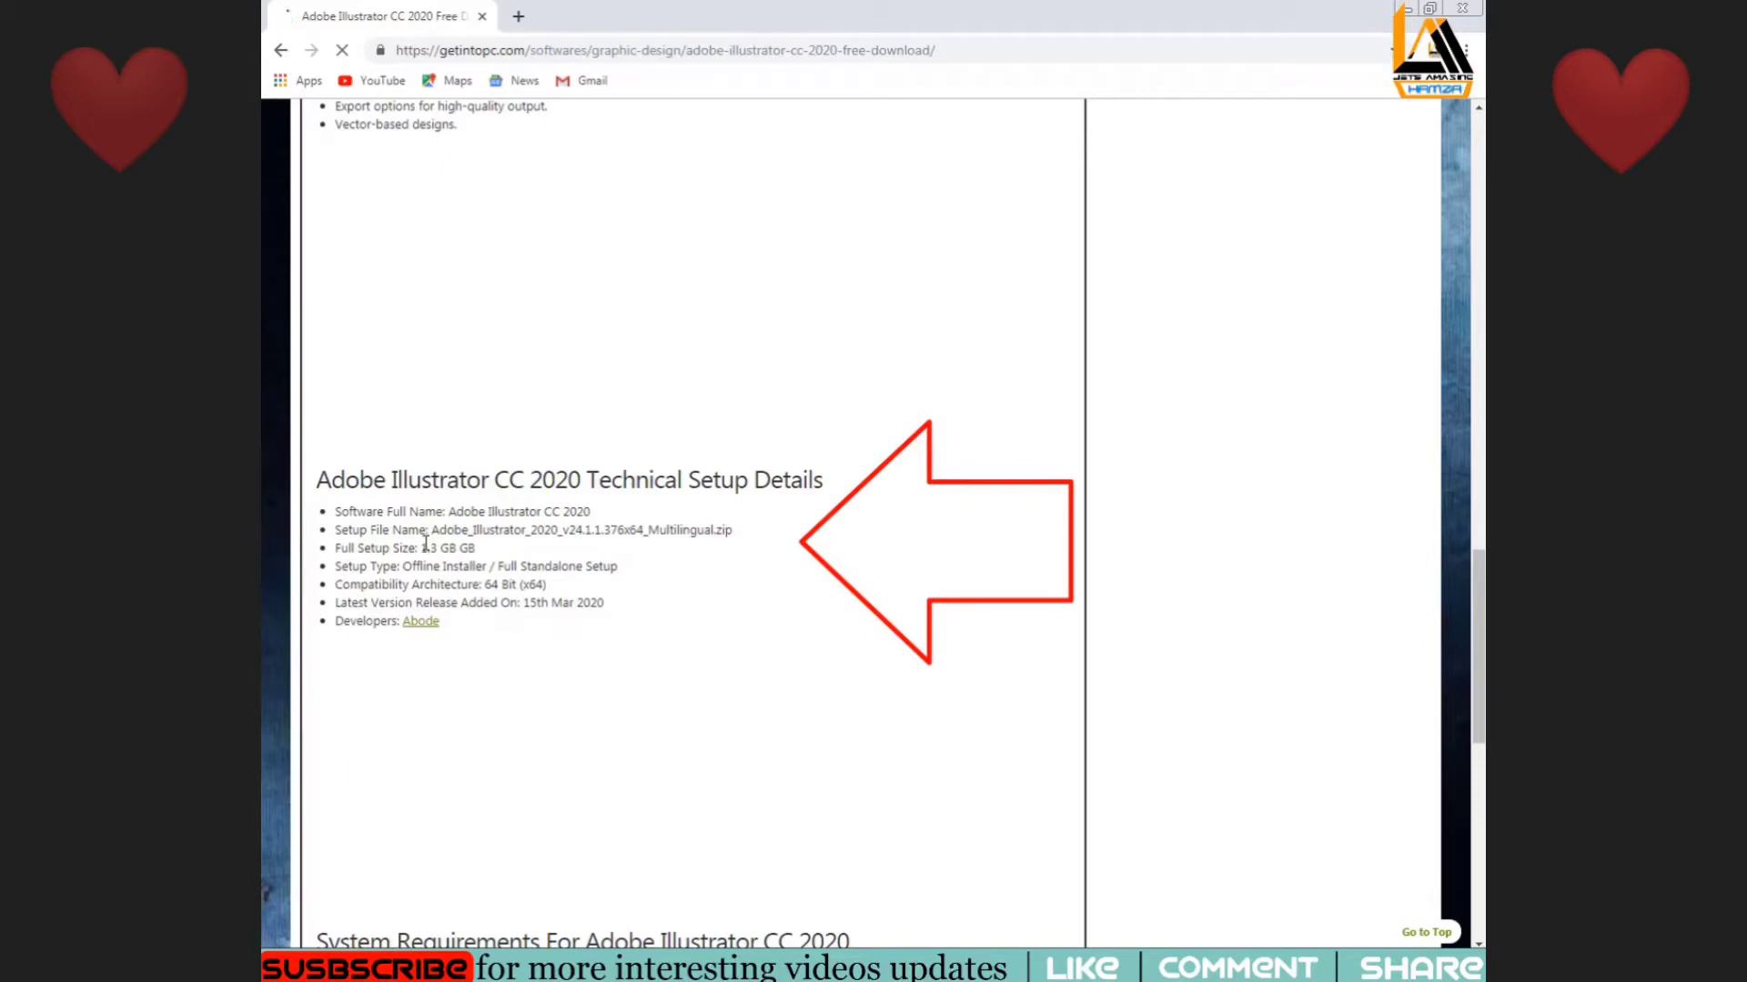
scroll(down, 3)
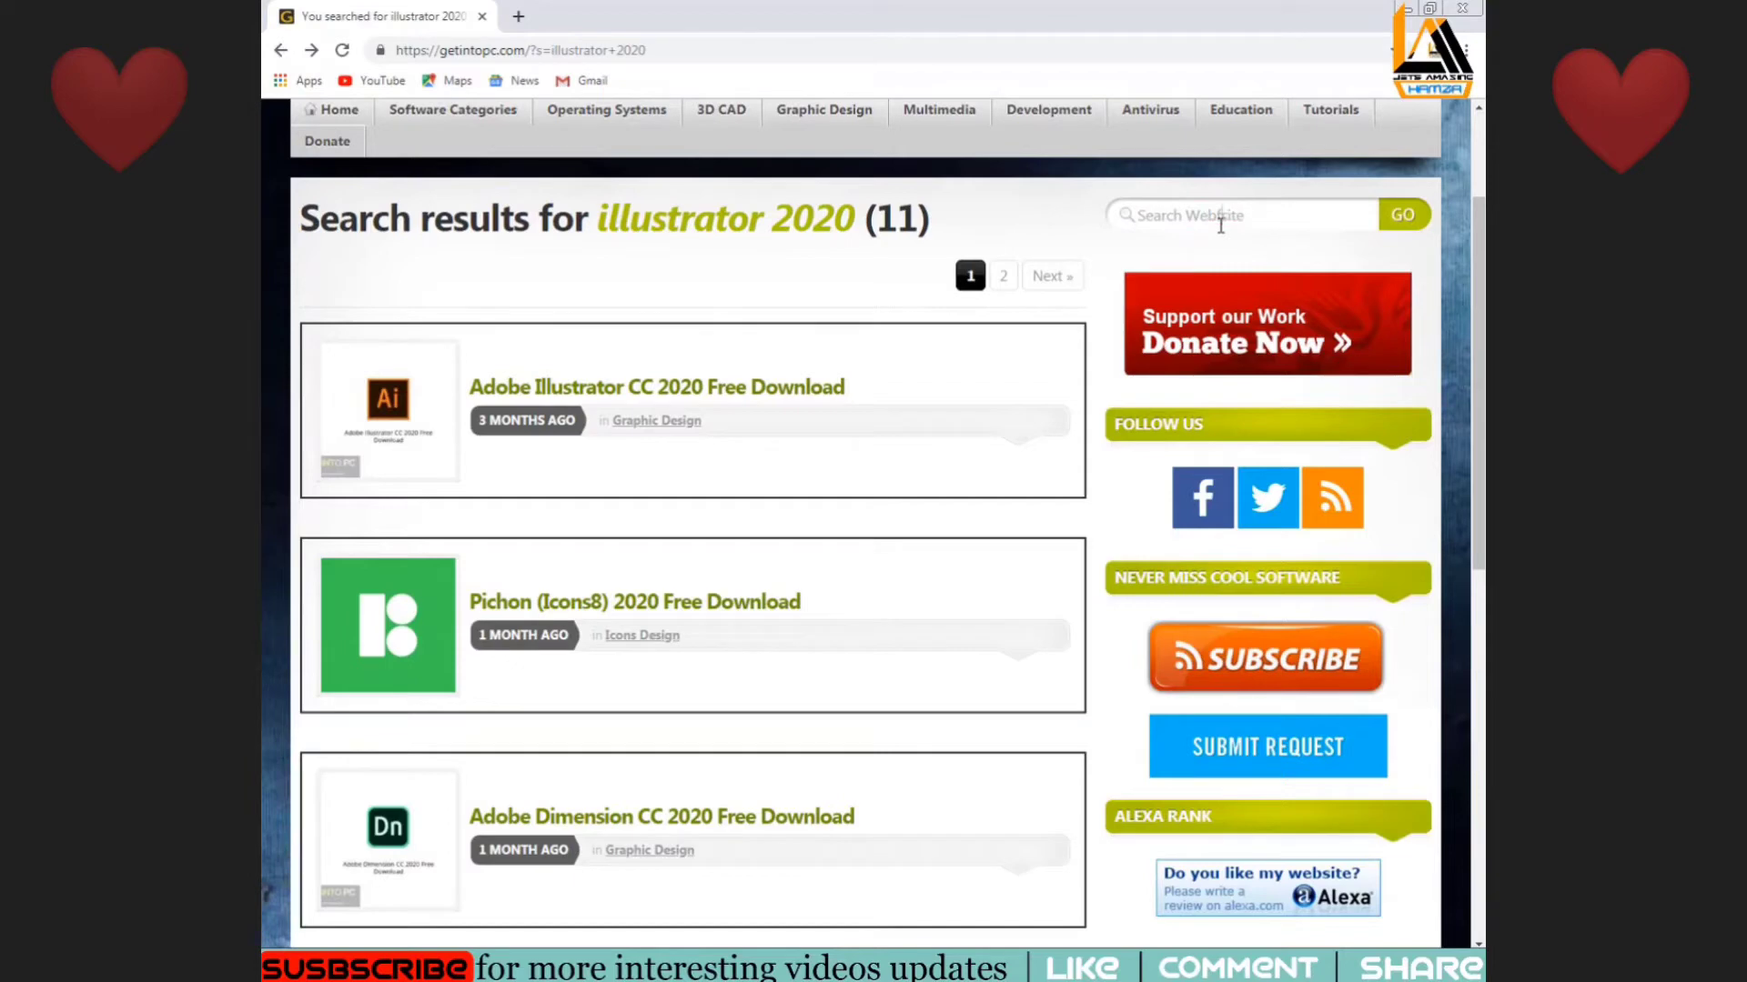
- Search the Get Into PC site for photoshop 2020
click(1270, 215)
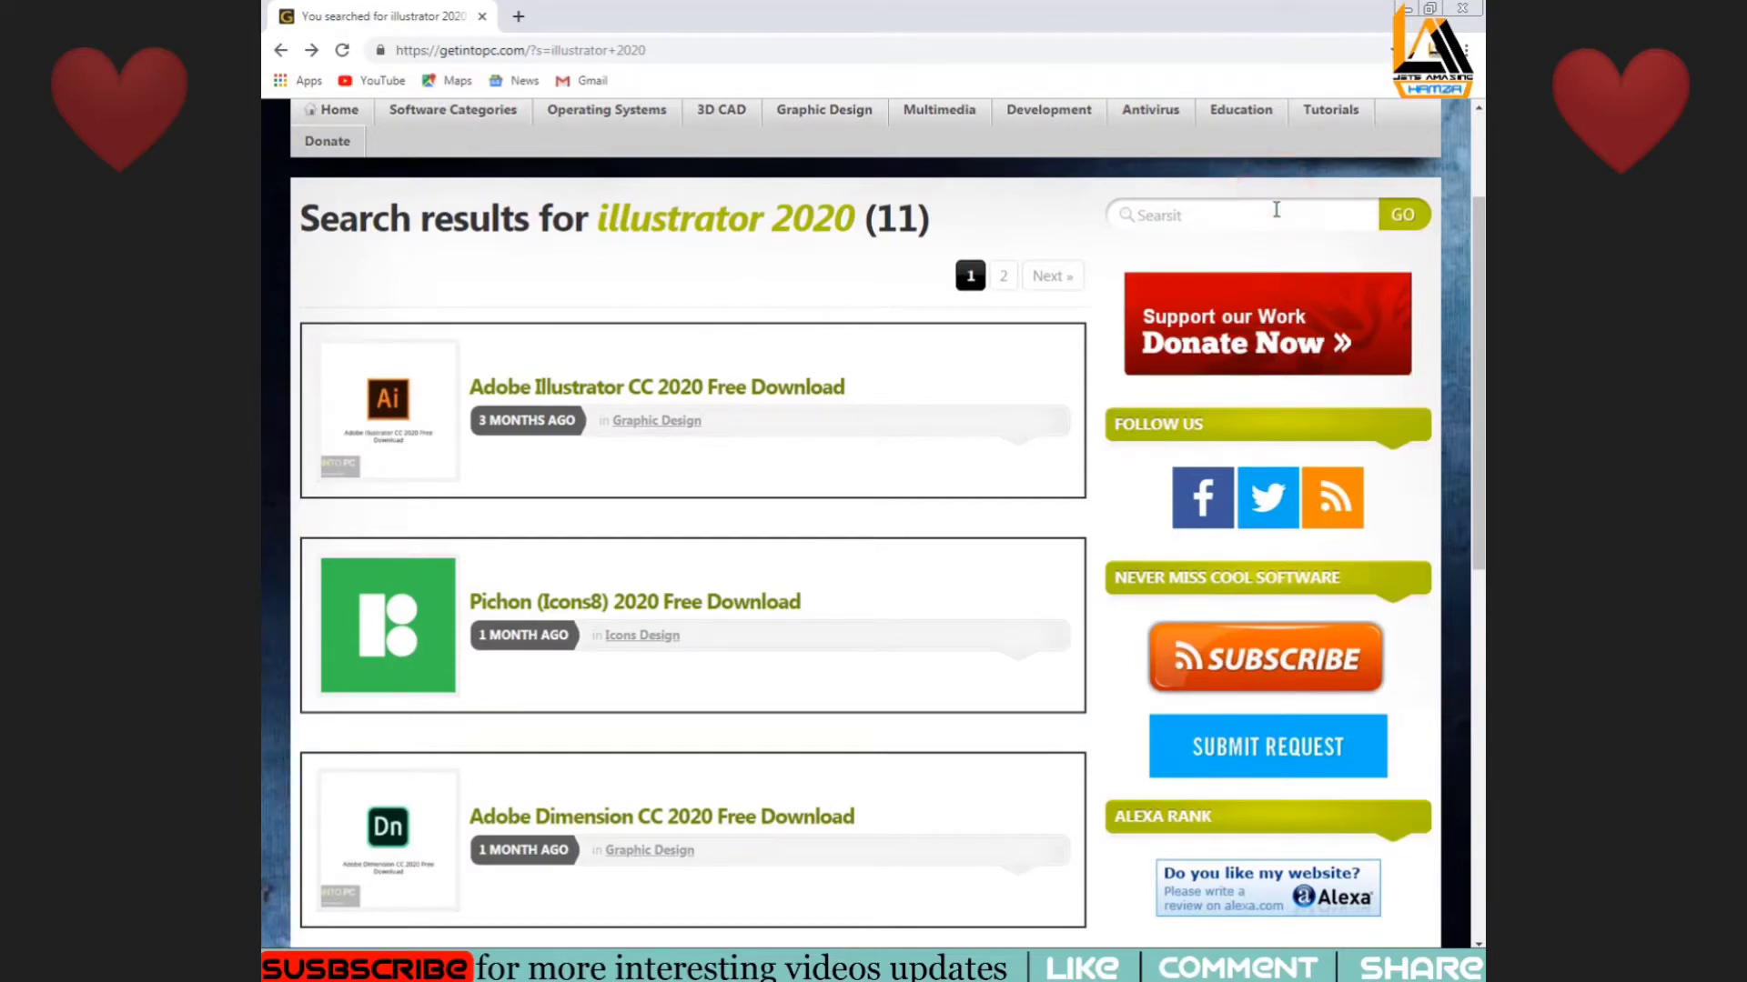
text(ph)
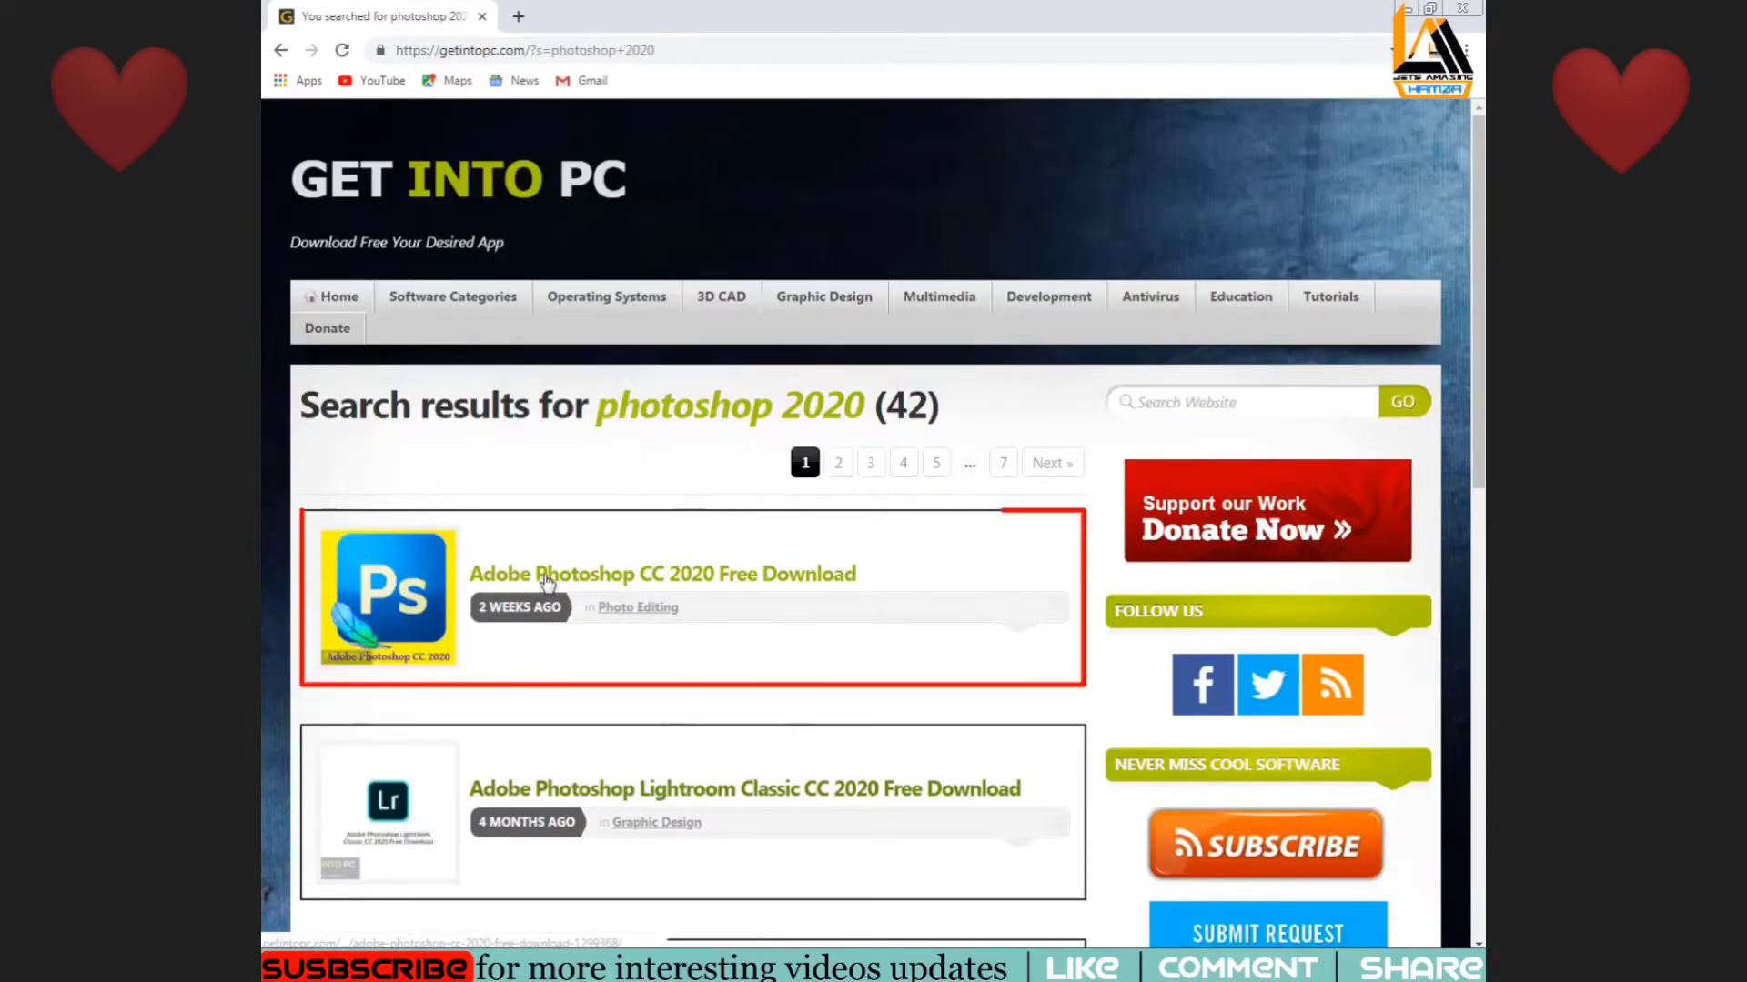
click(660, 573)
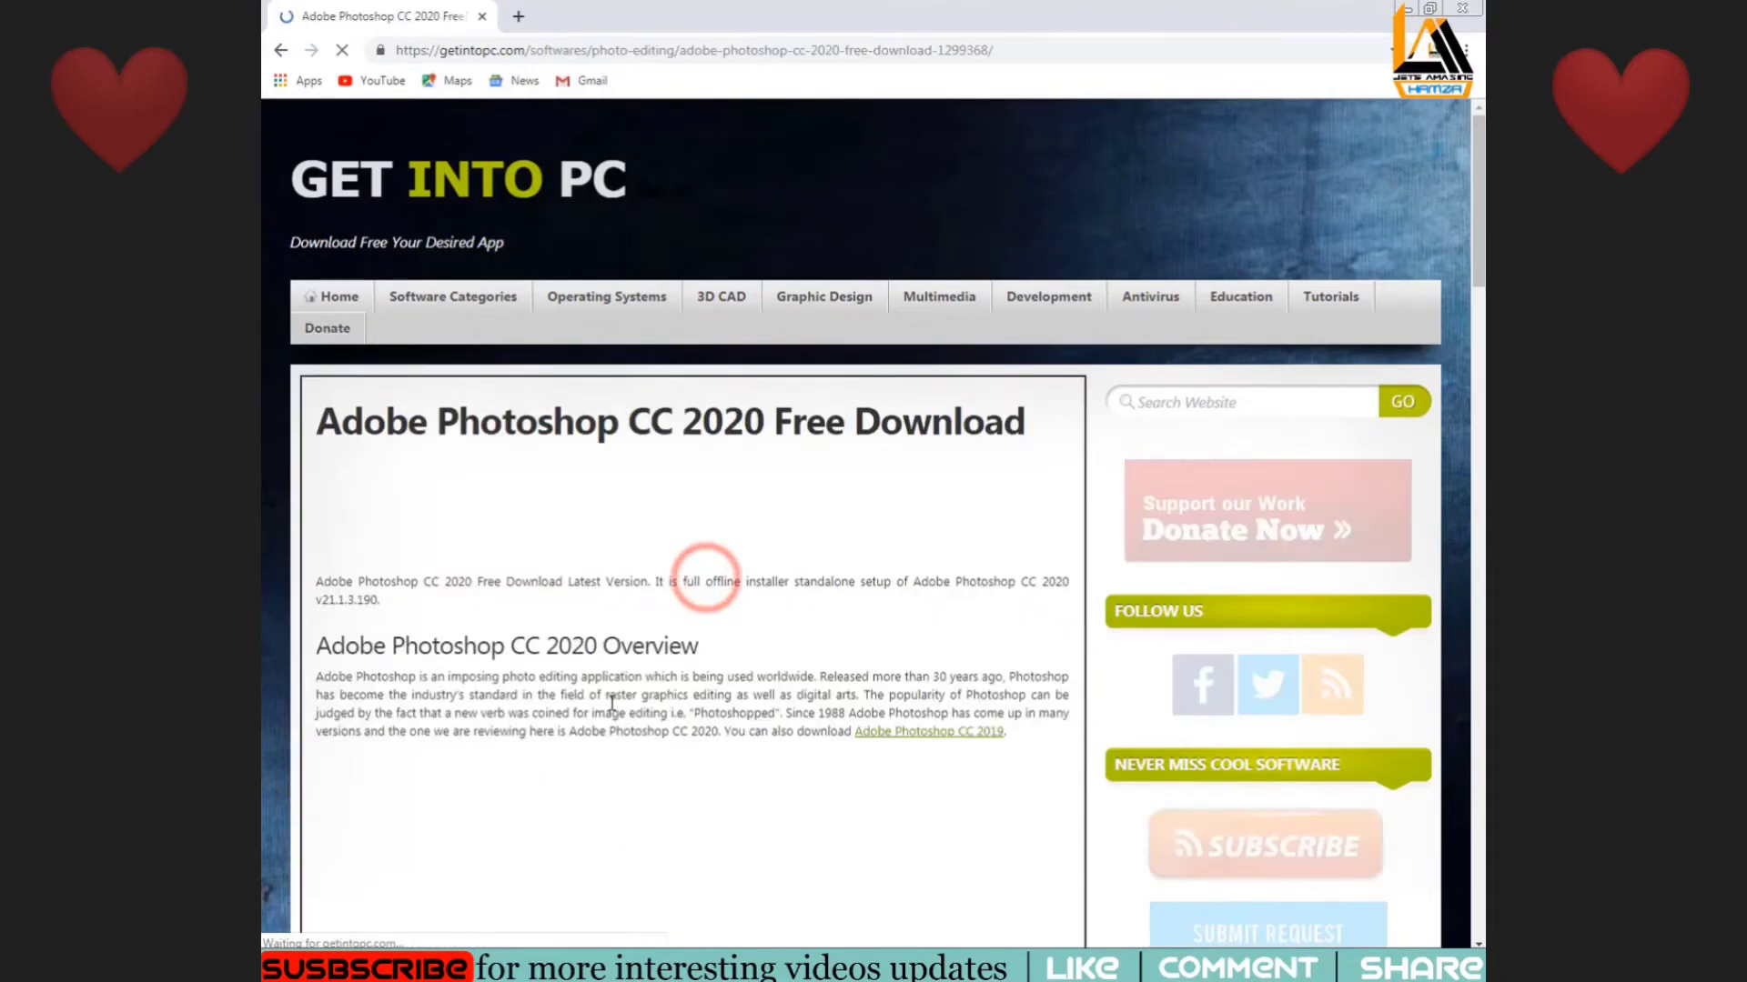
scroll(down, 3)
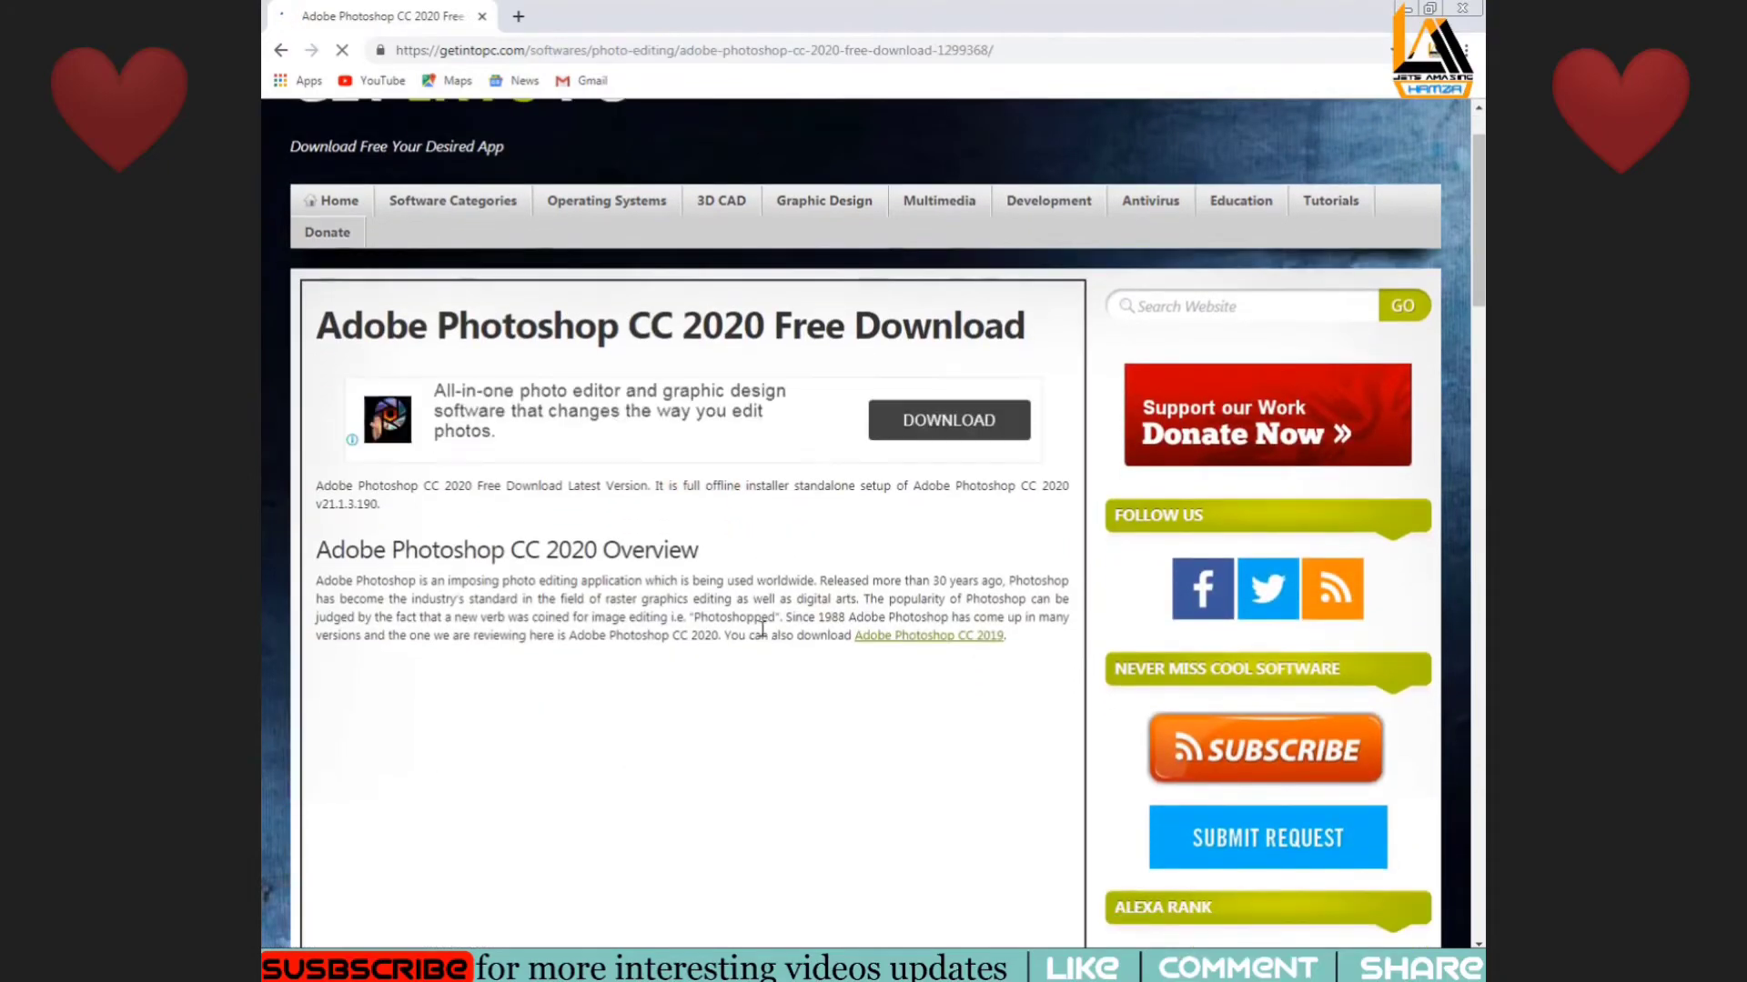
scroll(down, 3)
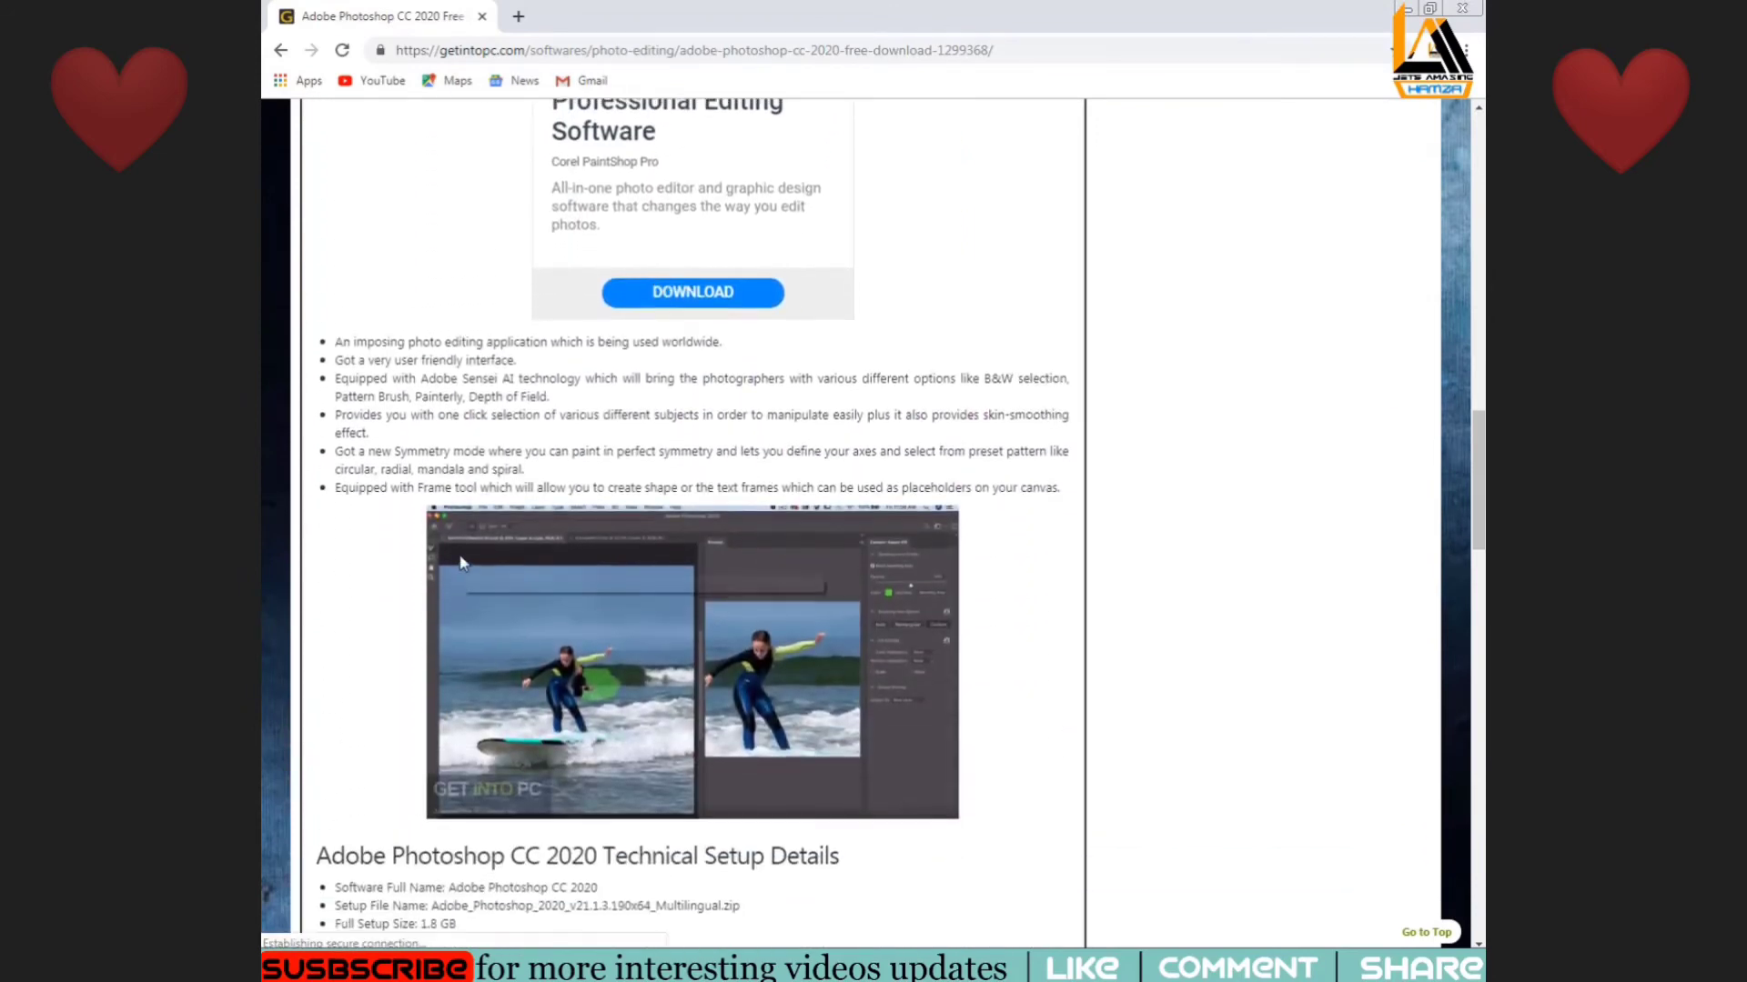
scroll(down, 3)
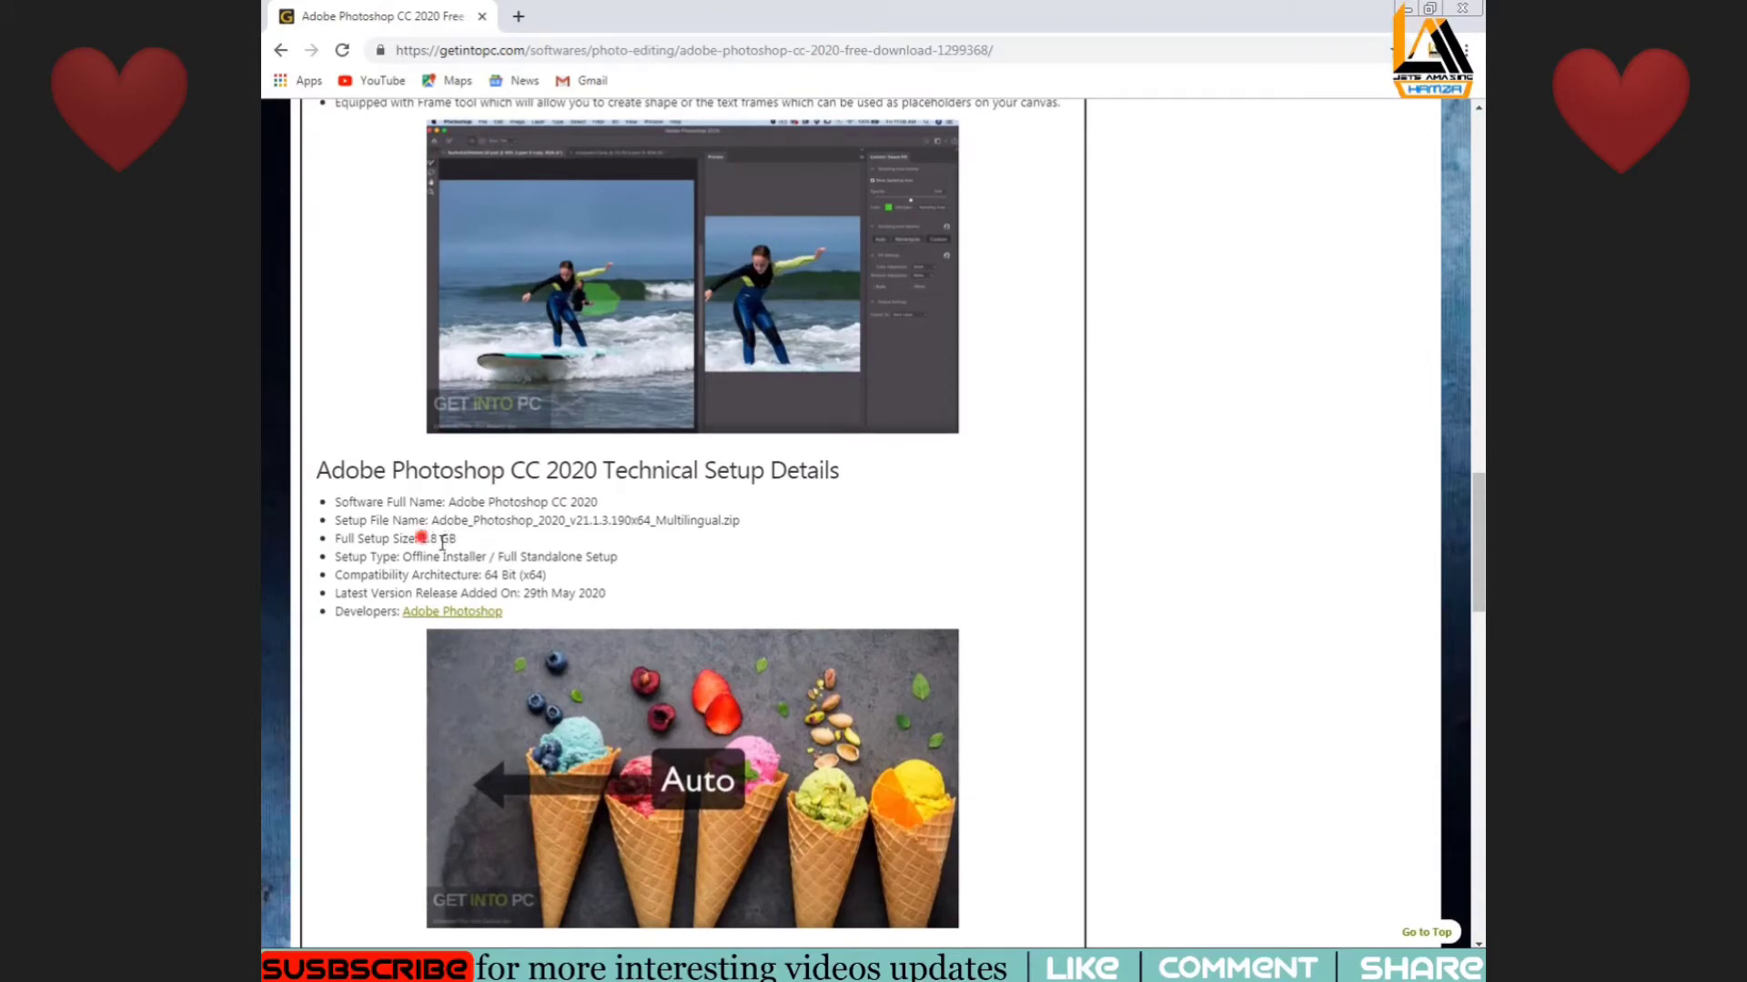
scroll(down, 3)
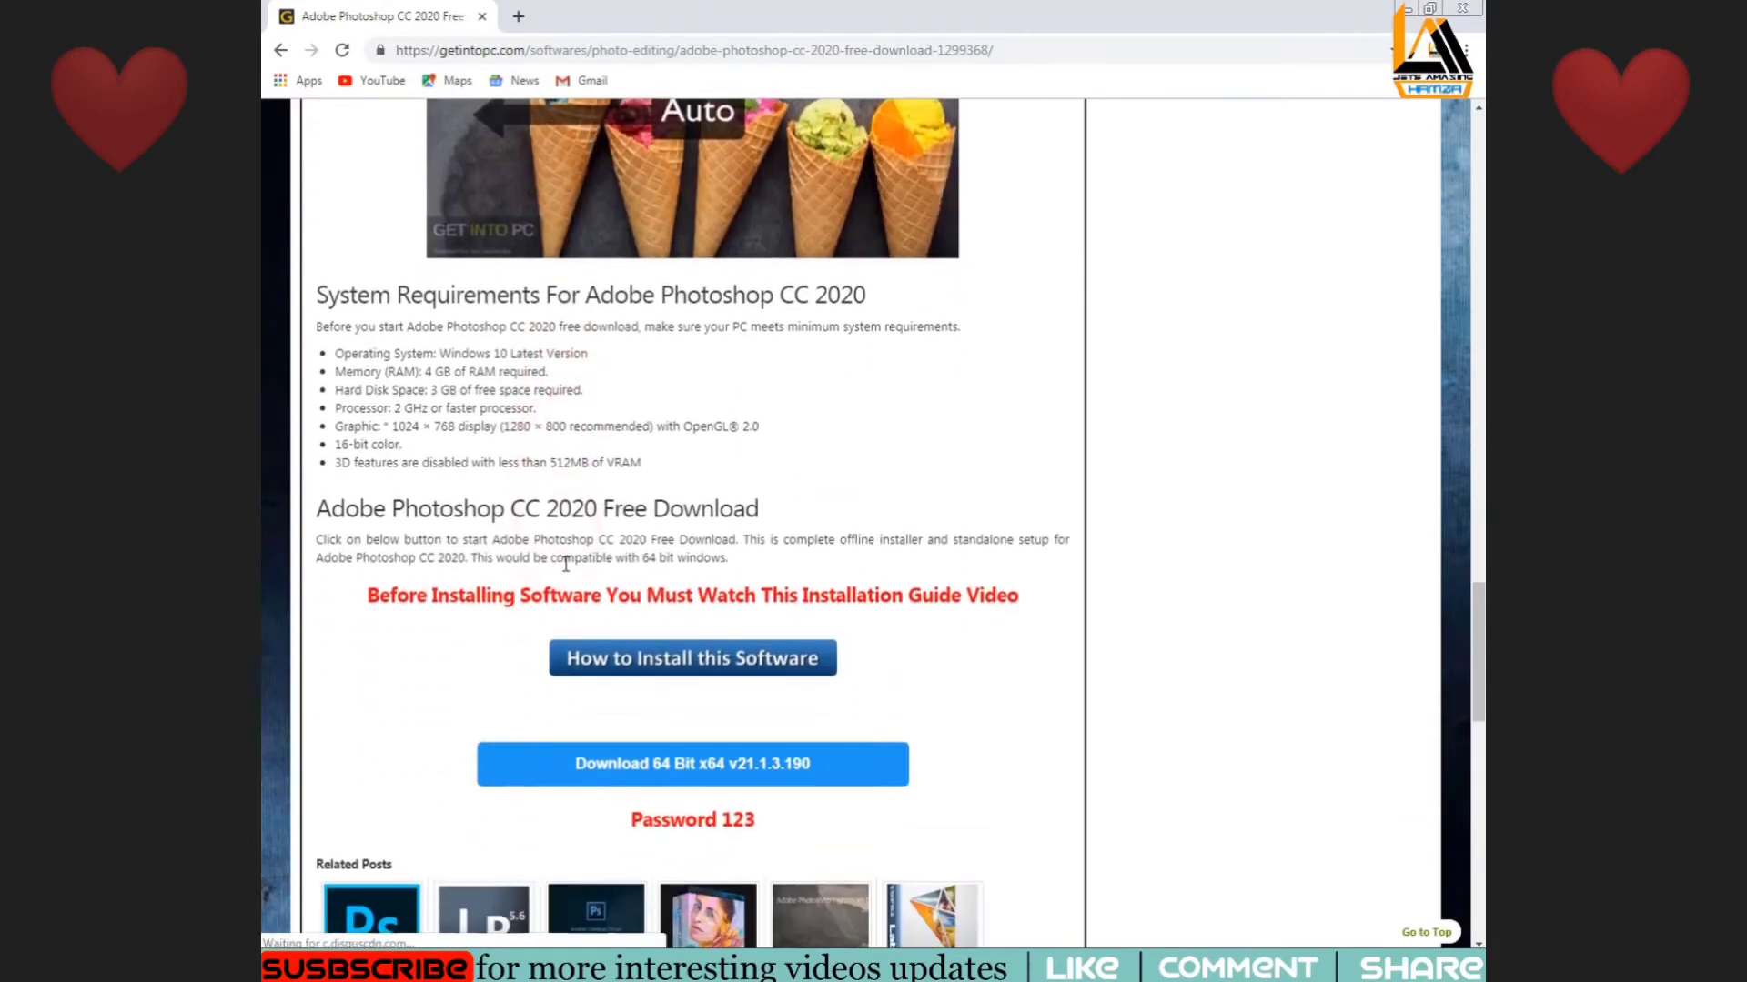
scroll(down, 3)
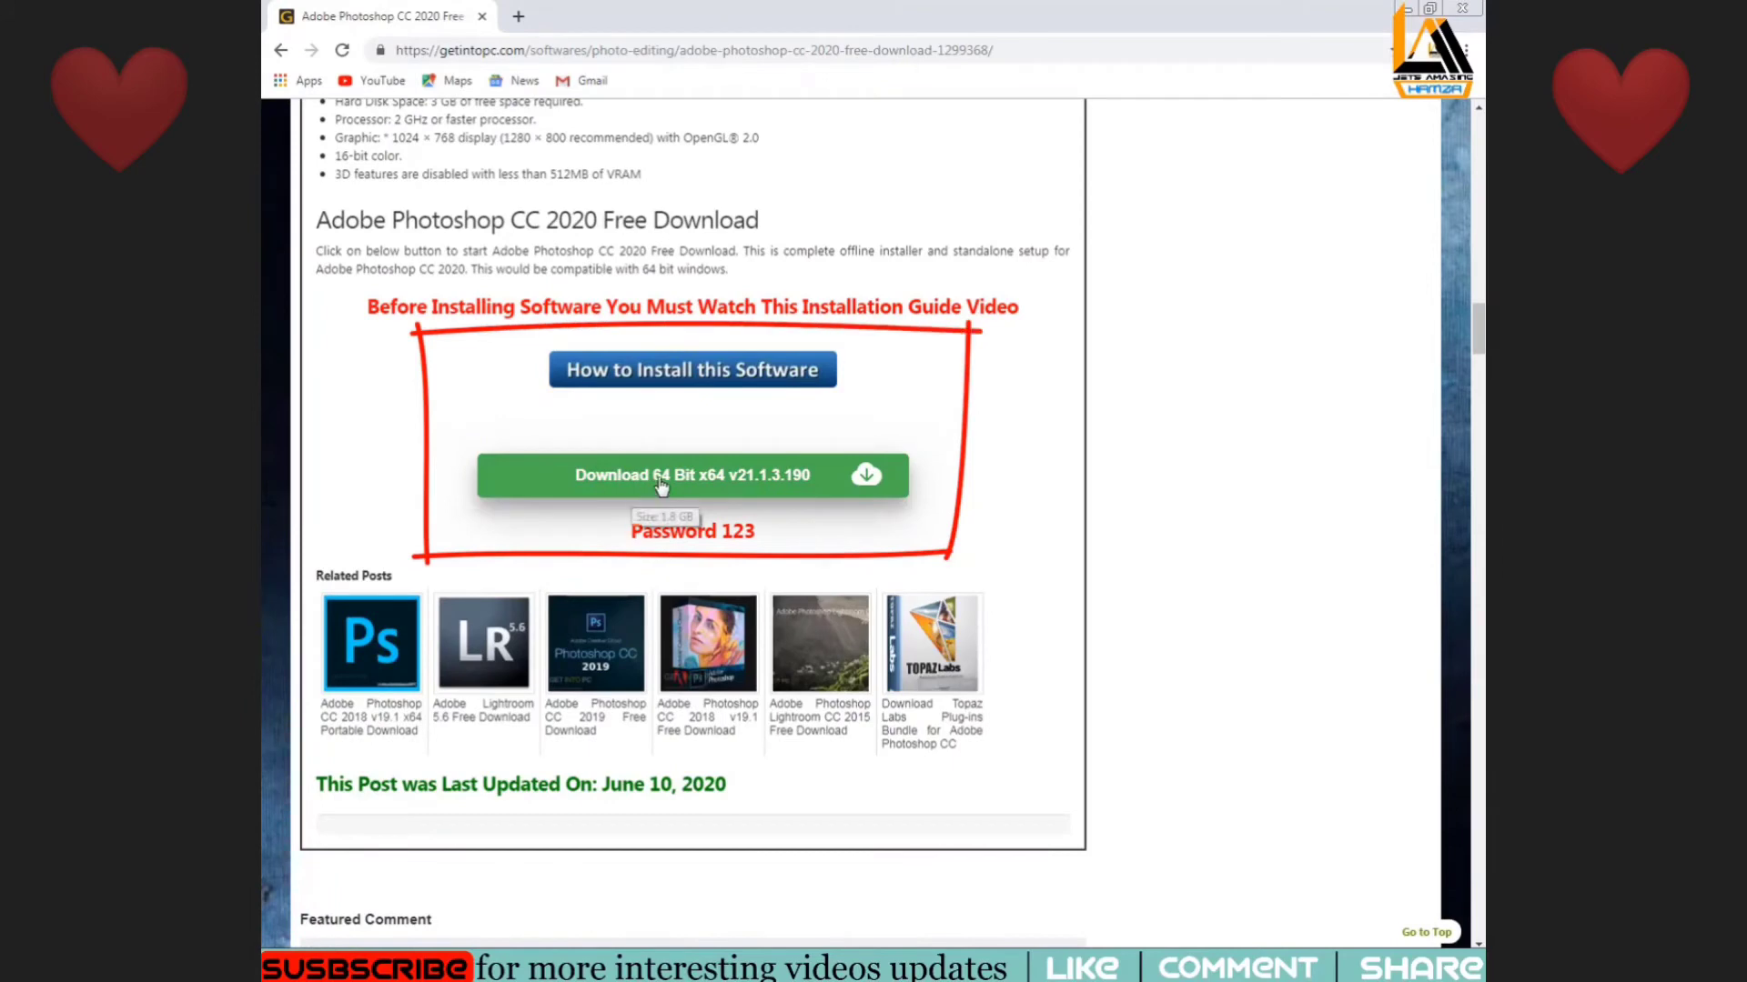
- Start the 64-bit Photoshop v21.1.3.190 zip download
click(692, 475)
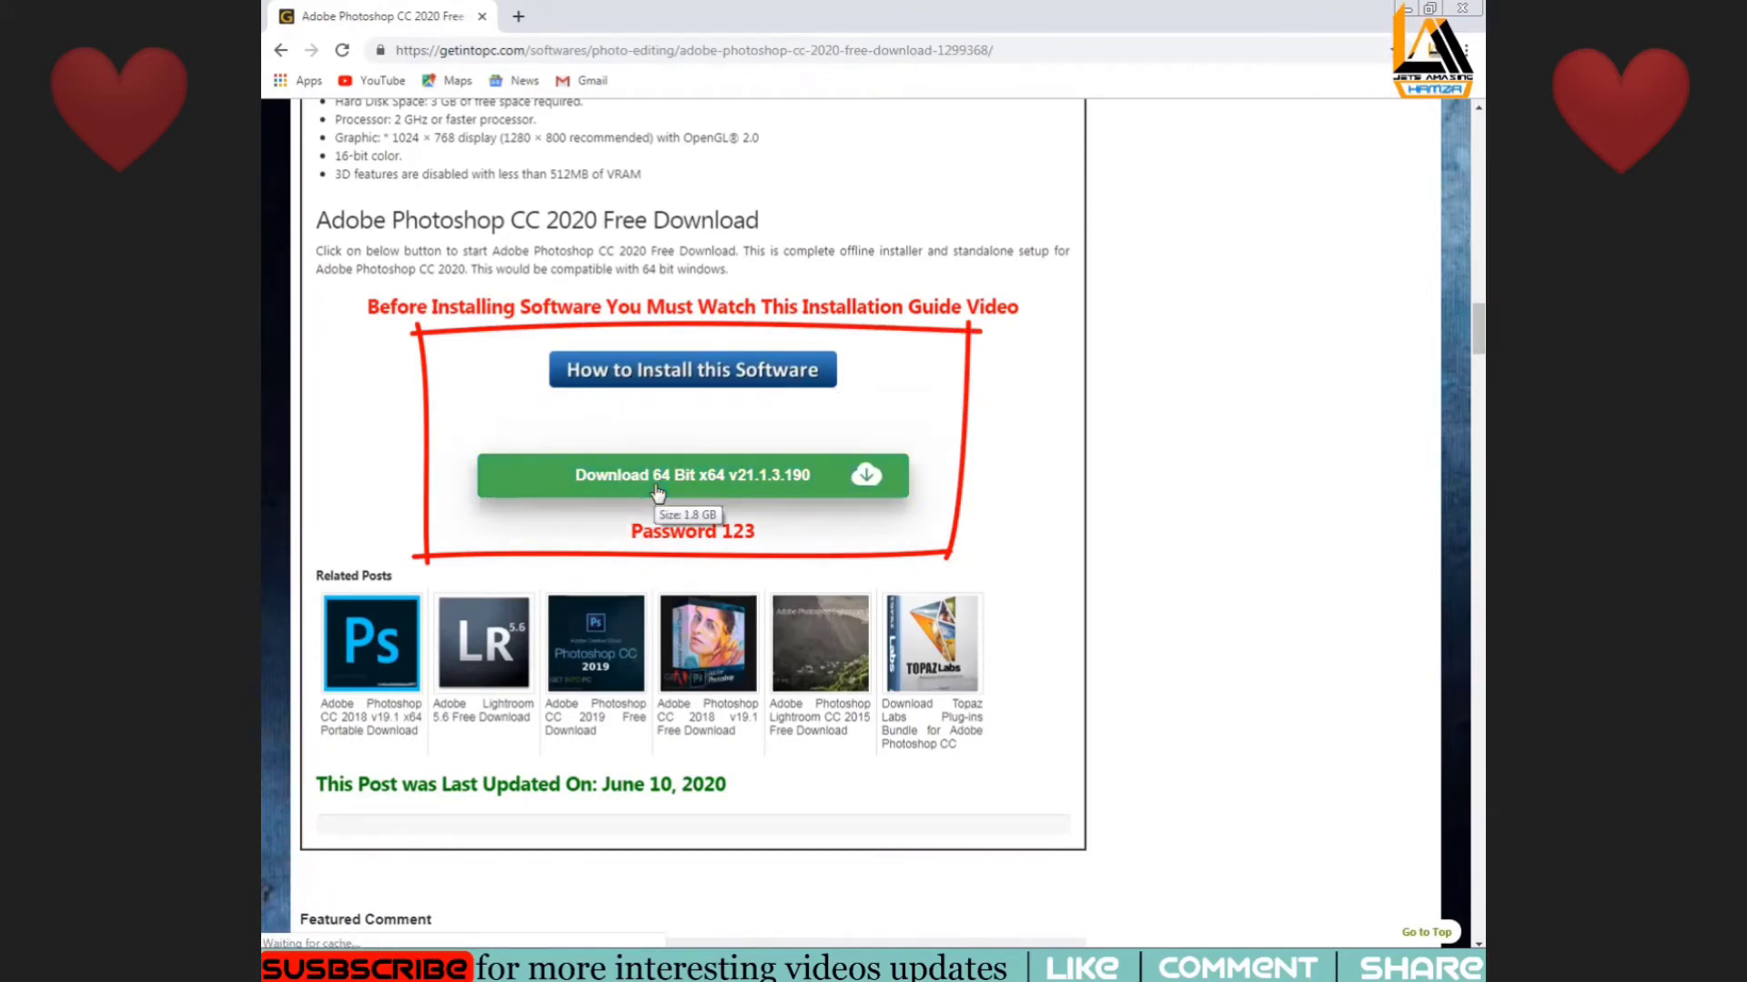
click(691, 475)
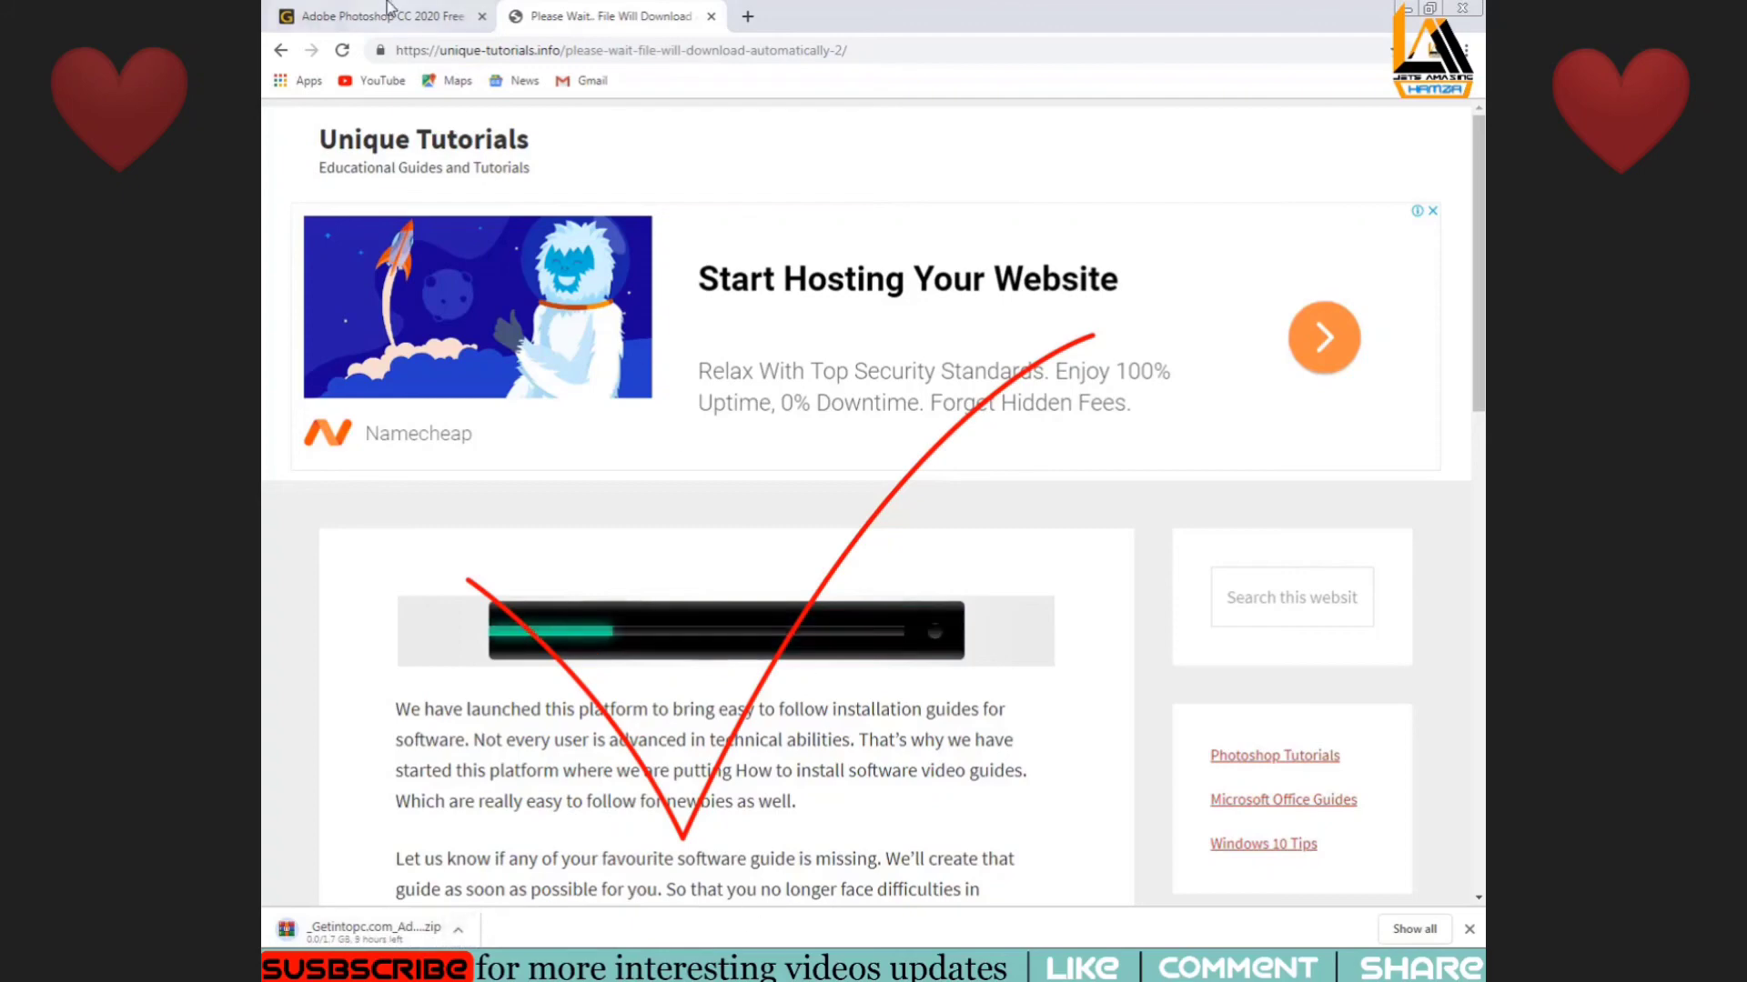
- Return the first tab to the photoshop 2020 search results
click(373, 16)
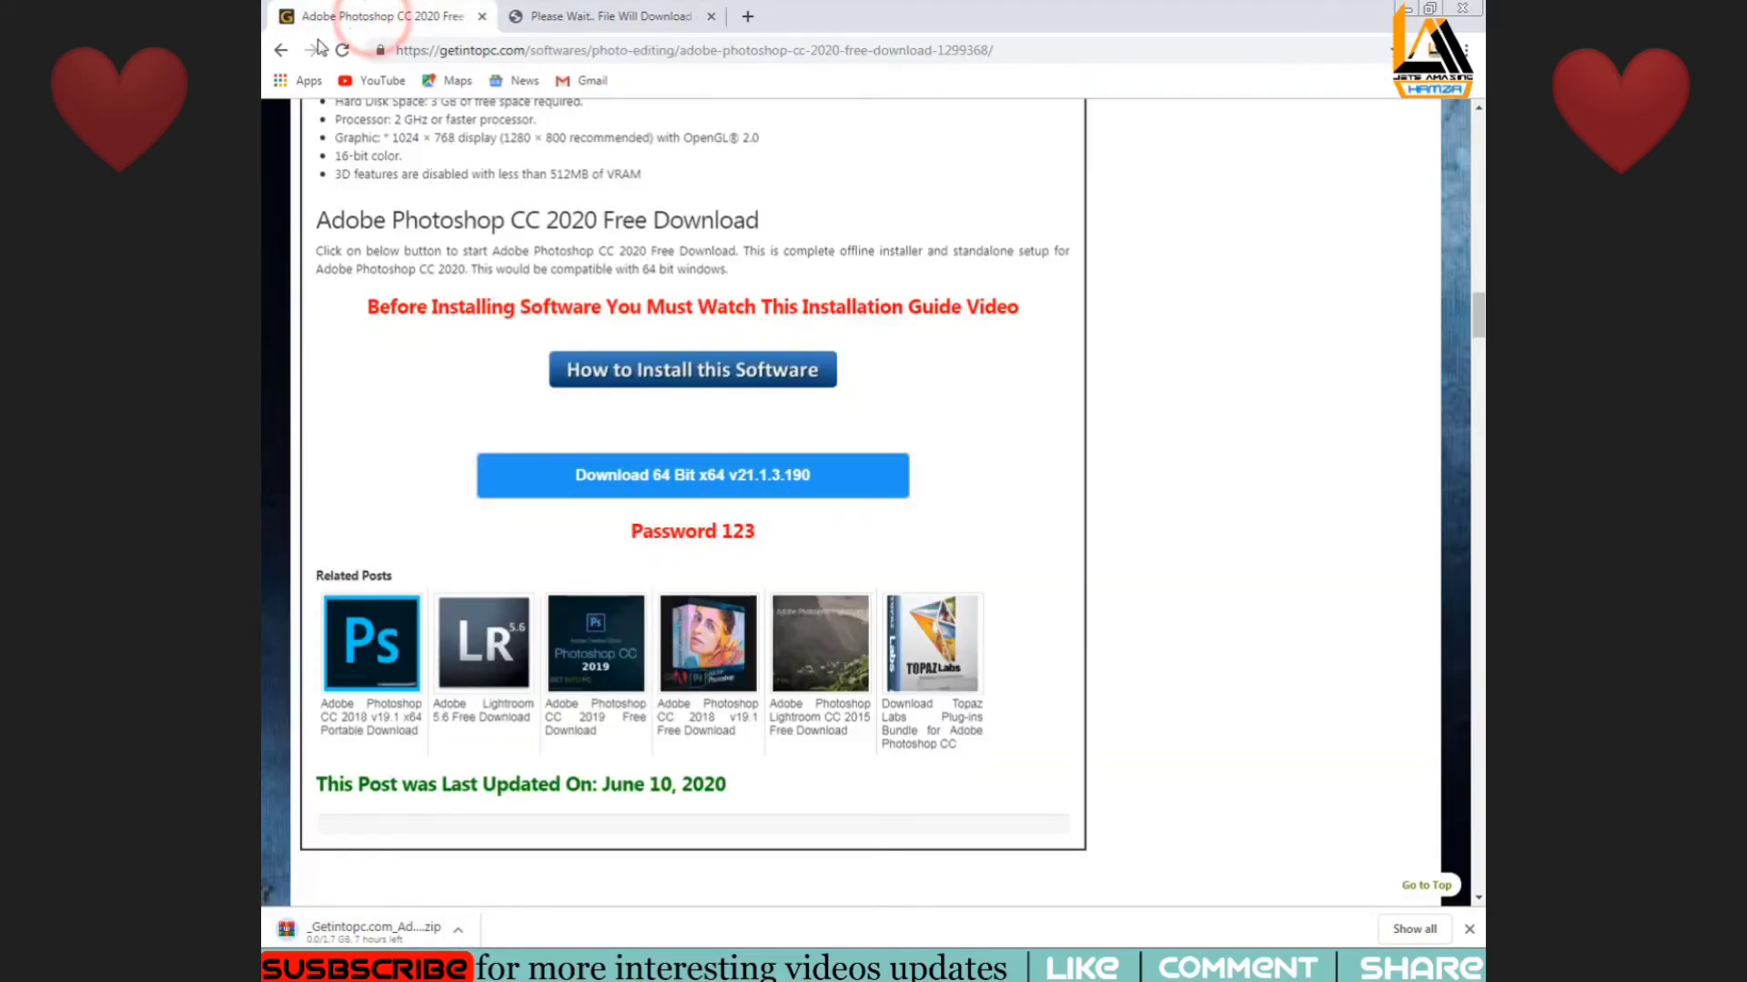
click(282, 50)
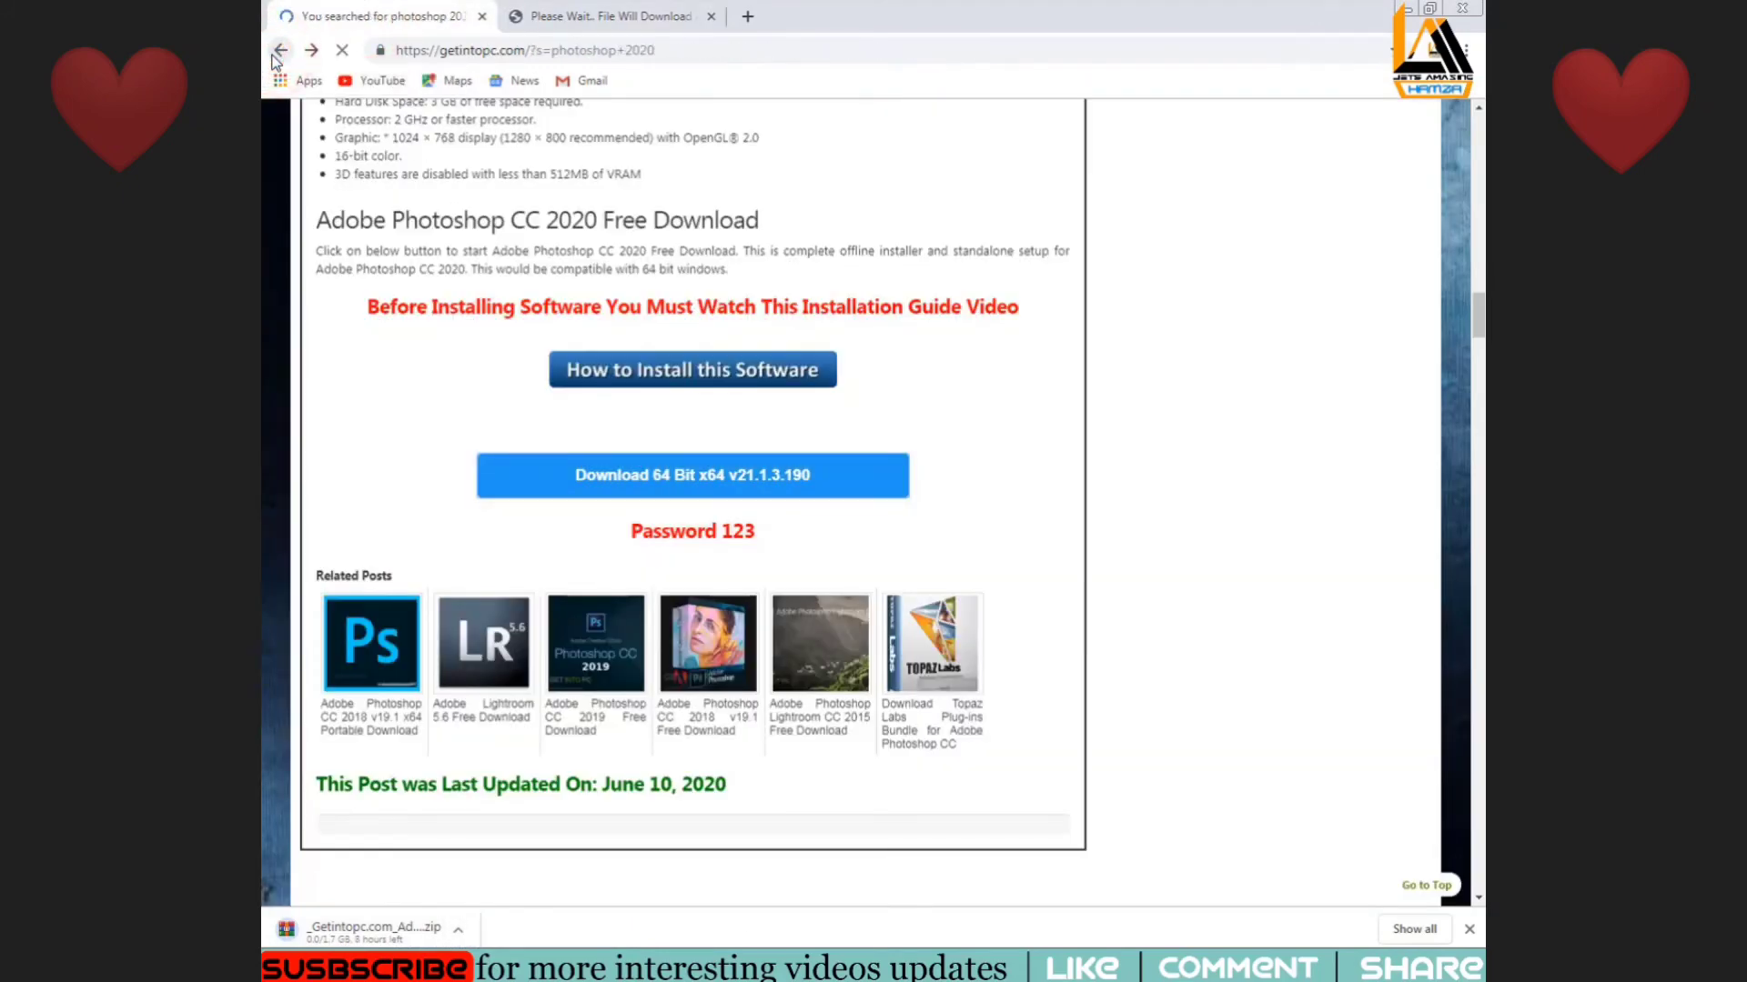
click(281, 49)
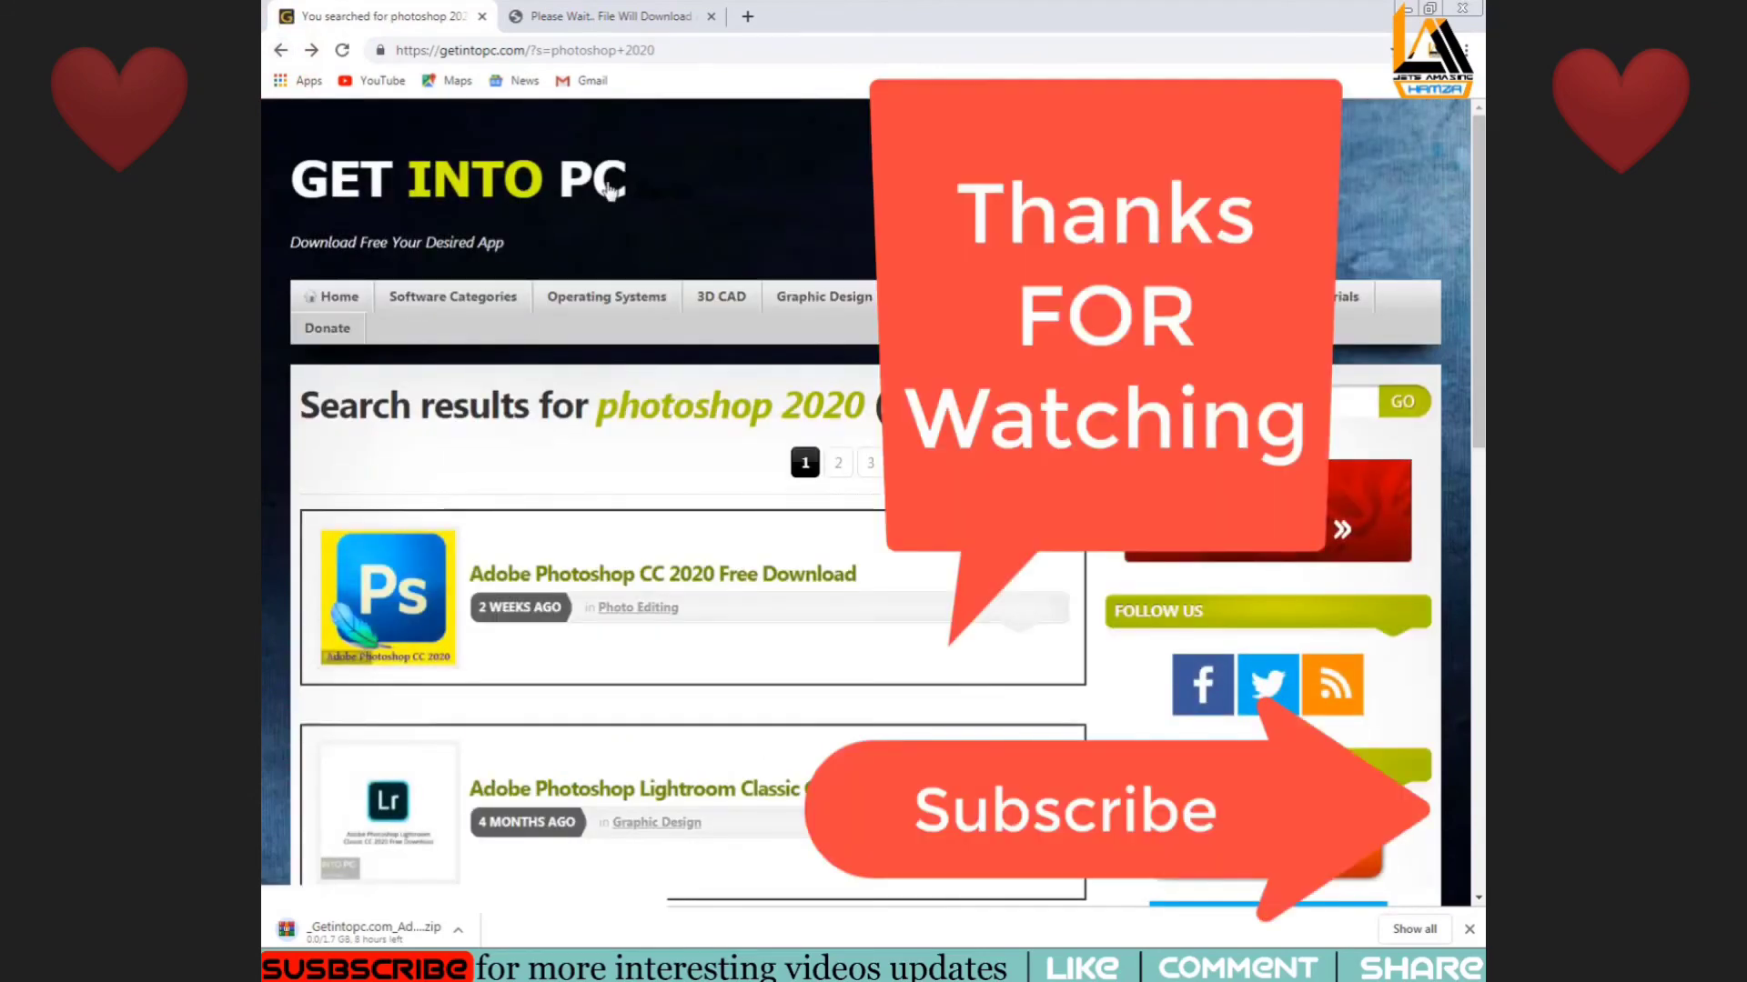